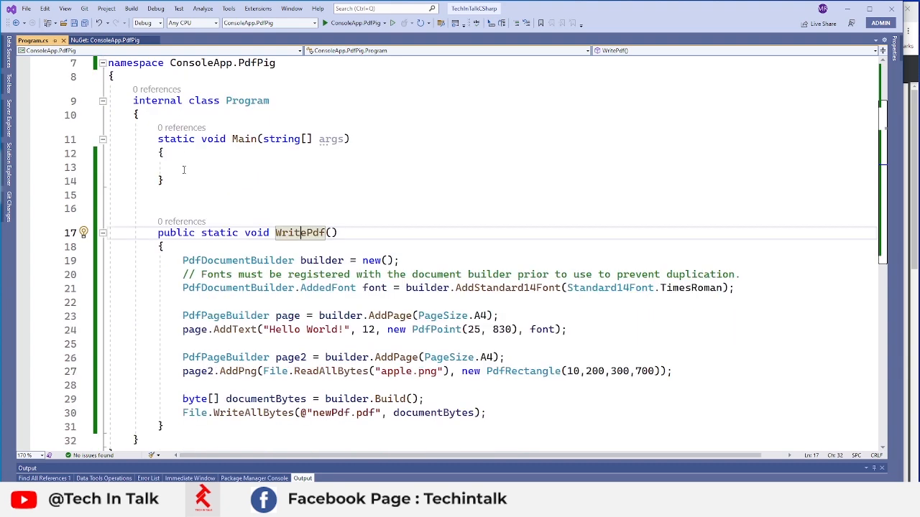
{"action": "mouse_move", "coordinate": [263, 191]}
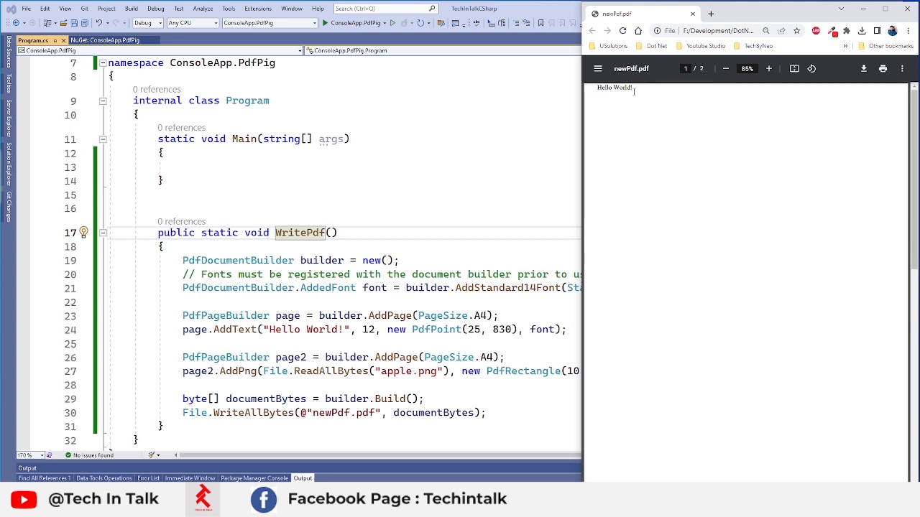
- Declare public static void ReadPdf(), call ReadPdf() in Main, and add the '// open the pdf we want to read' comment
{"action": "scroll", "scroll_direction": "down", "scroll_amount": 3}
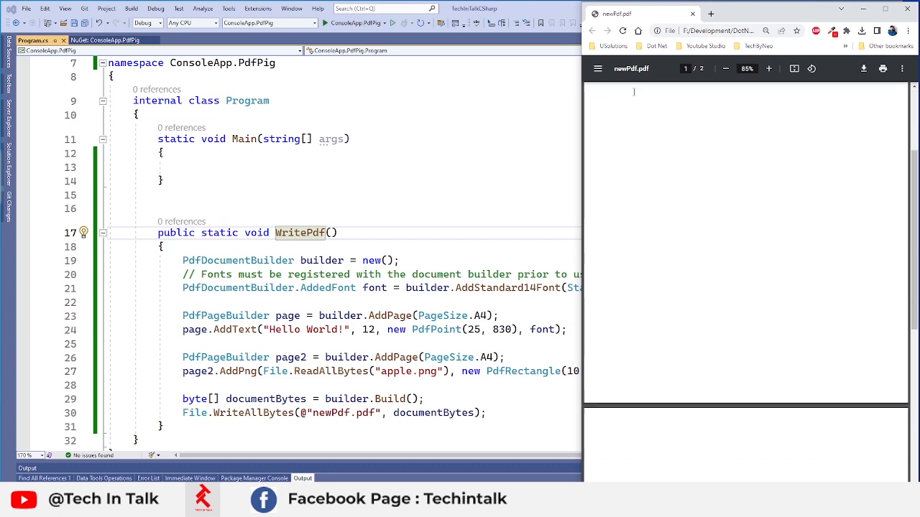
{"action": "scroll", "scroll_direction": "down", "scroll_amount": 3}
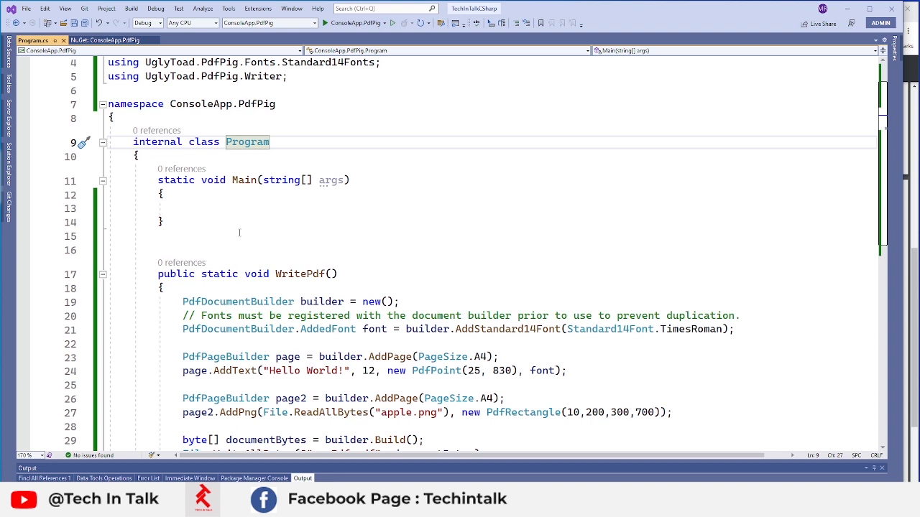
{"action": "type", "text": "public static void ReadPdf() {"}
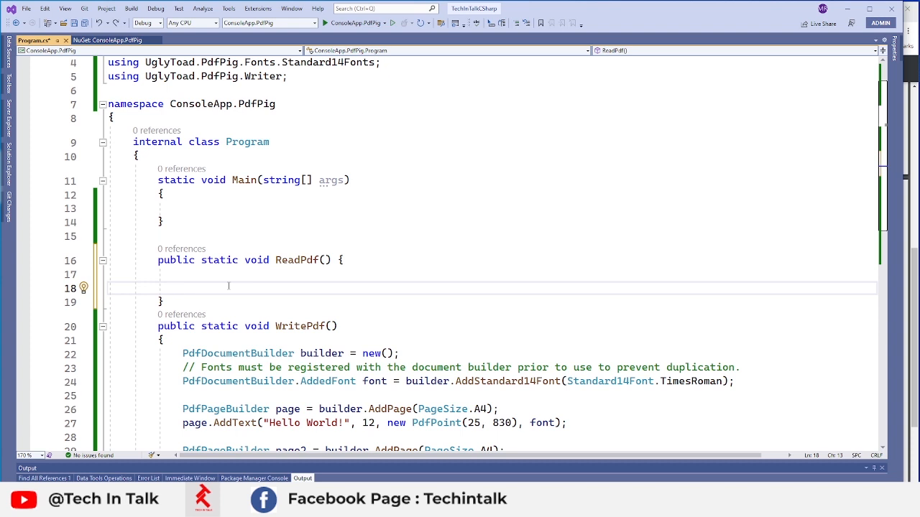
{"action": "type", "text": "ReadPdf();"}
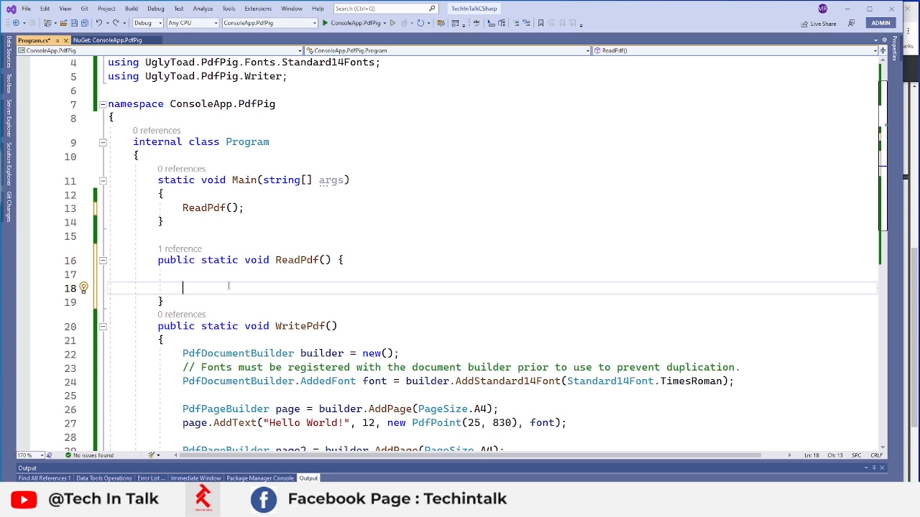
{"action": "type", "text": "// open the pdf we want to read"}
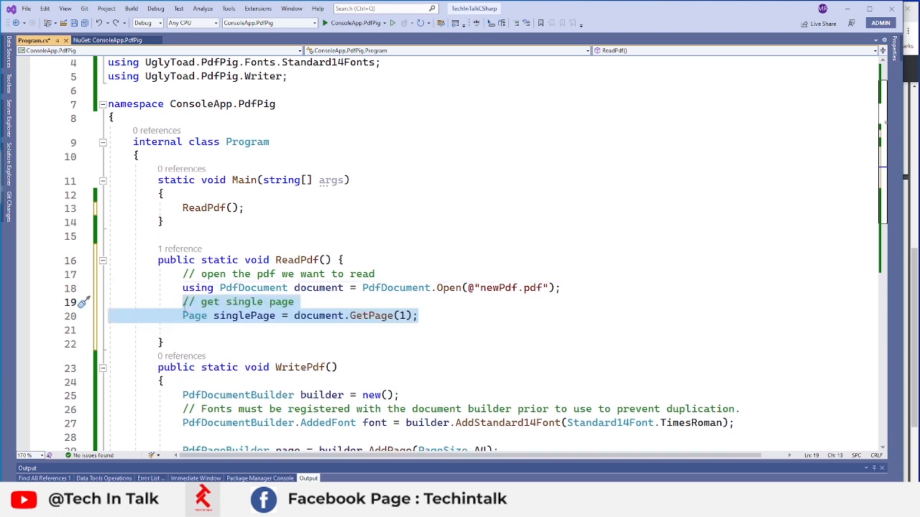
{"action": "mouse_move", "coordinate": [274, 328]}
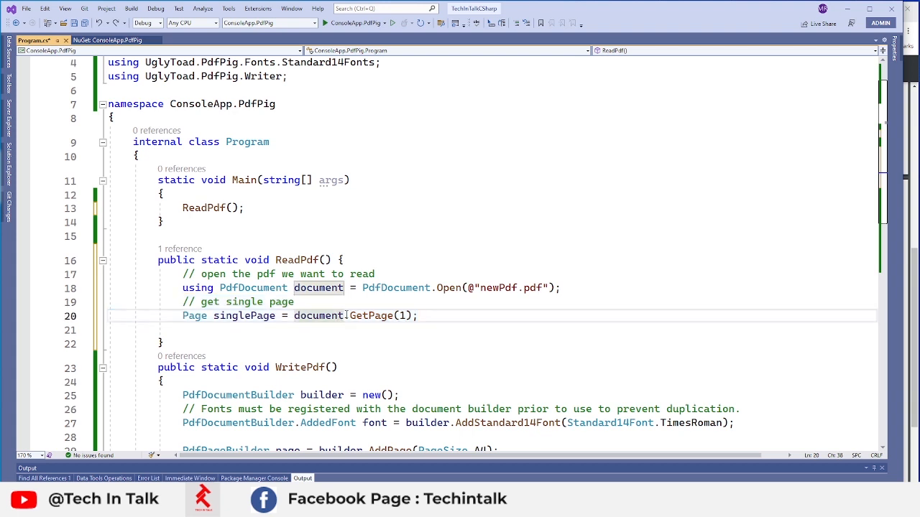
{"action": "mouse_move", "coordinate": [348, 316]}
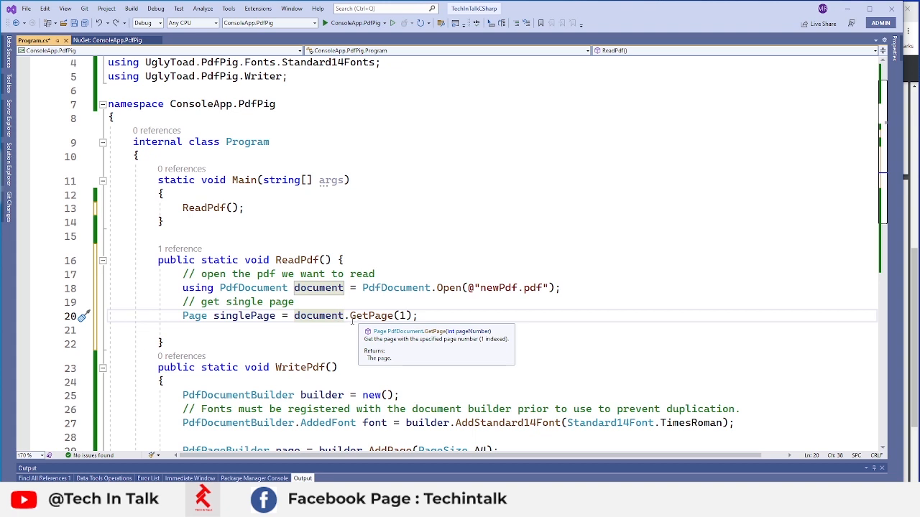
{"action": "left_click", "coordinate": [368, 316]}
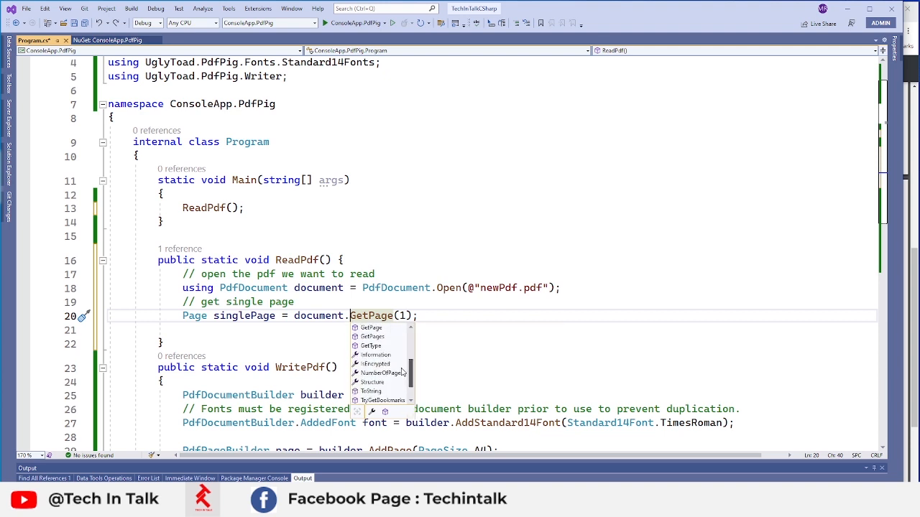
{"action": "scroll", "scroll_direction": "down", "scroll_amount": 3}
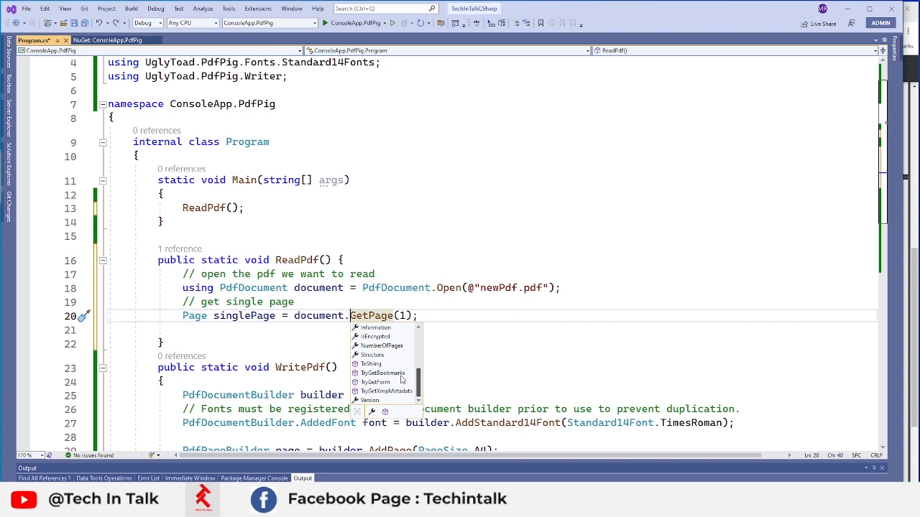
{"action": "mouse_move", "coordinate": [401, 382]}
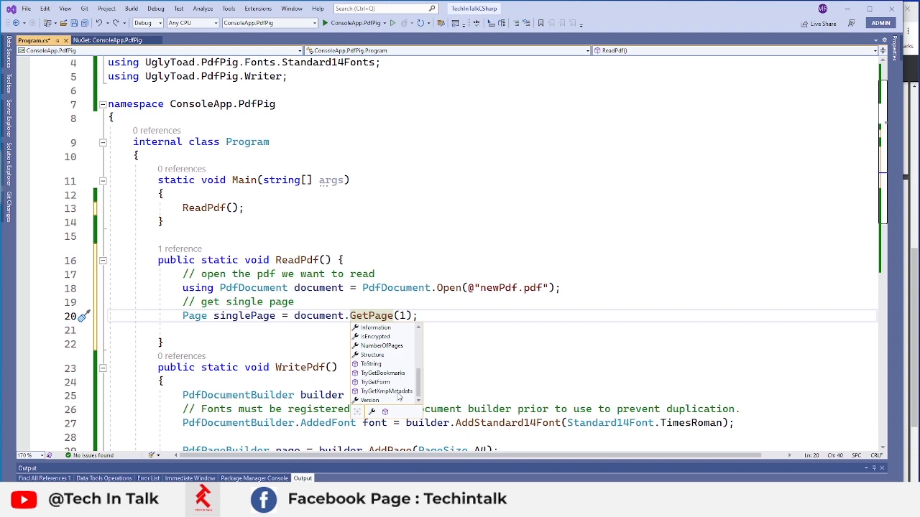
{"action": "left_click", "coordinate": [328, 302]}
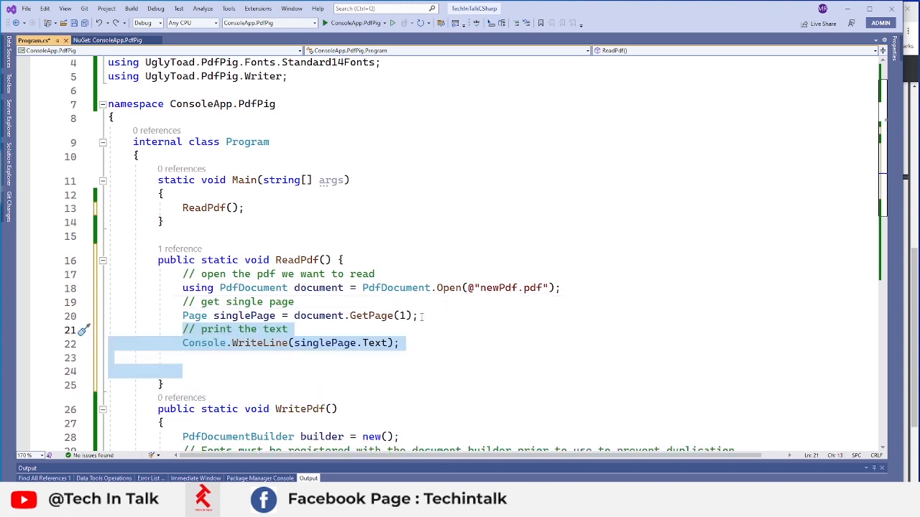
- Deselect the added Console.WriteLine(singlePage.Text) code and place the cursor for the page loop
{"action": "left_click", "coordinate": [420, 316]}
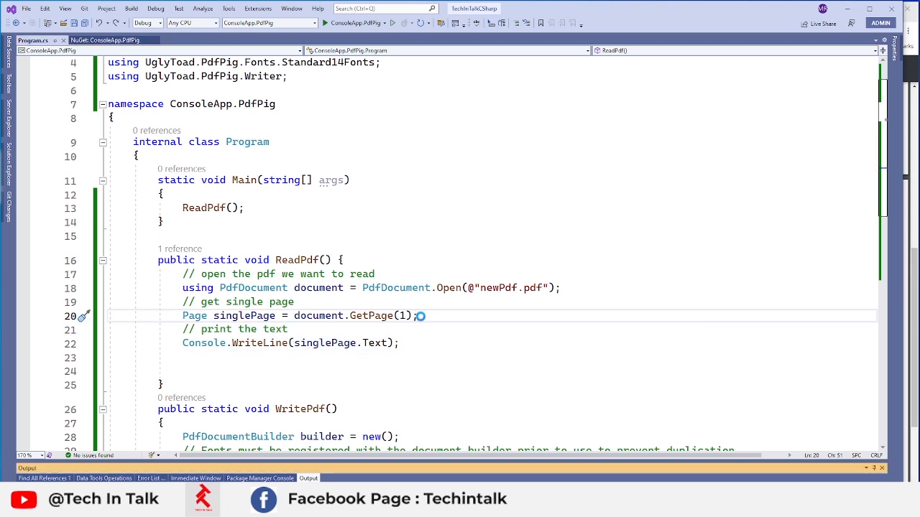
{"action": "left_click", "coordinate": [329, 23]}
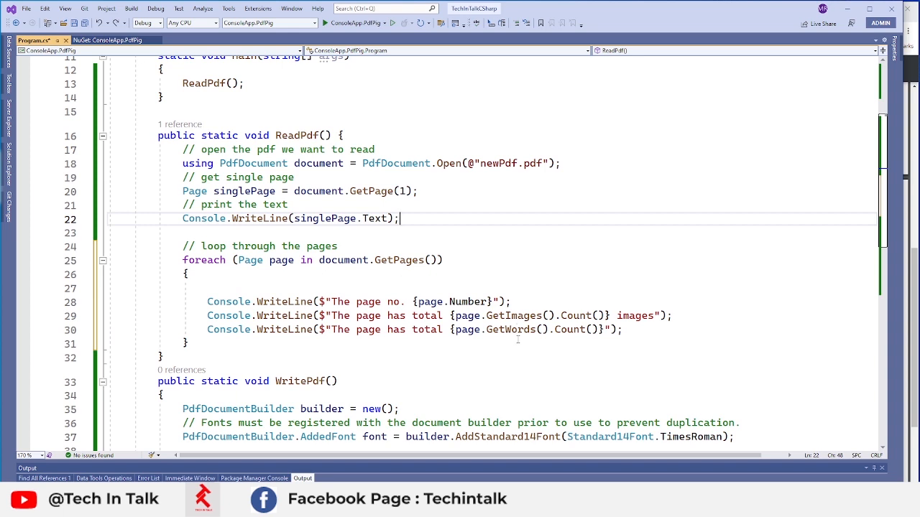
{"action": "mouse_move", "coordinate": [468, 301]}
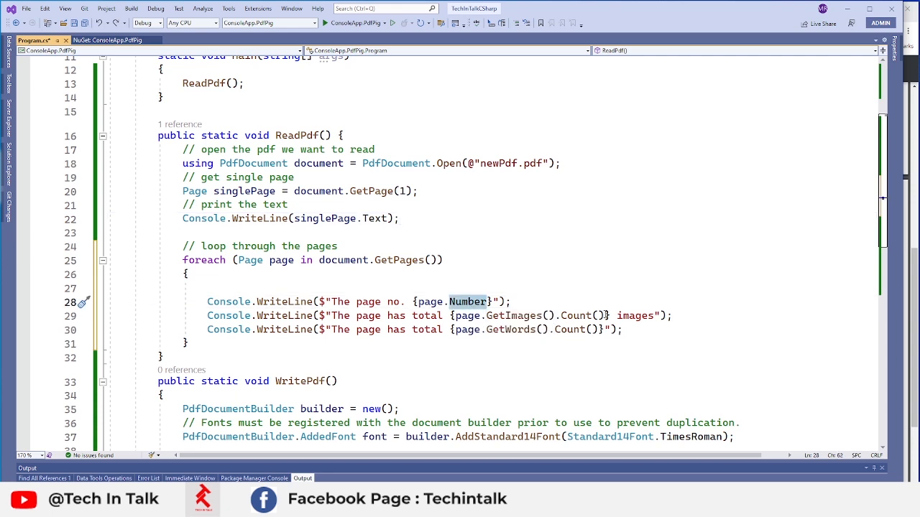
{"action": "mouse_move", "coordinate": [514, 316]}
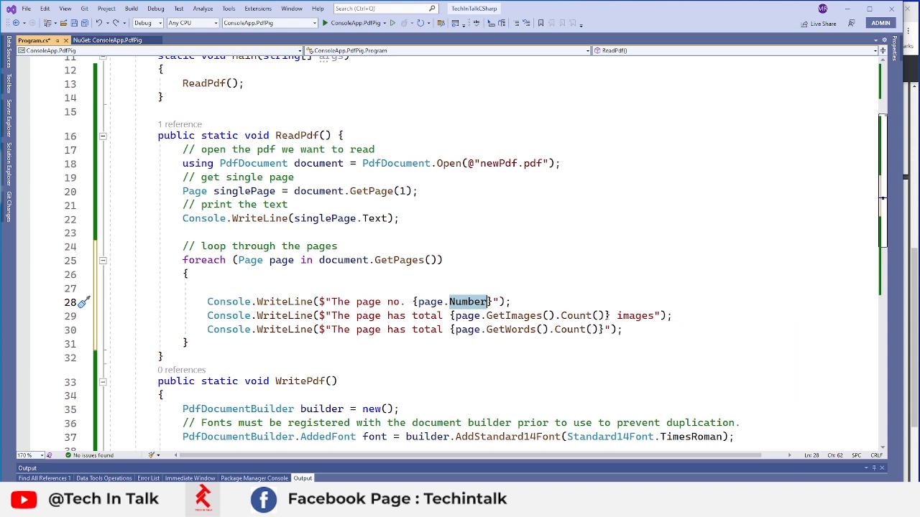
{"action": "mouse_move", "coordinate": [511, 329]}
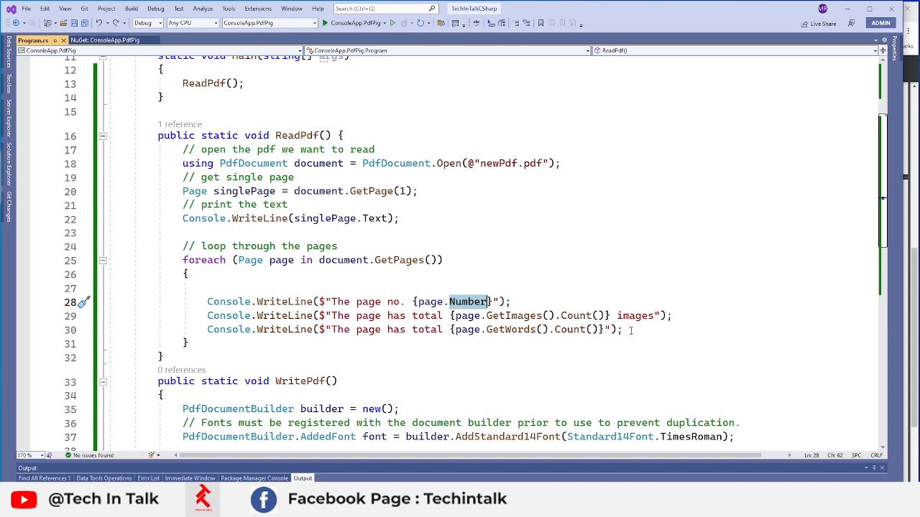
{"action": "left_click", "coordinate": [345, 23]}
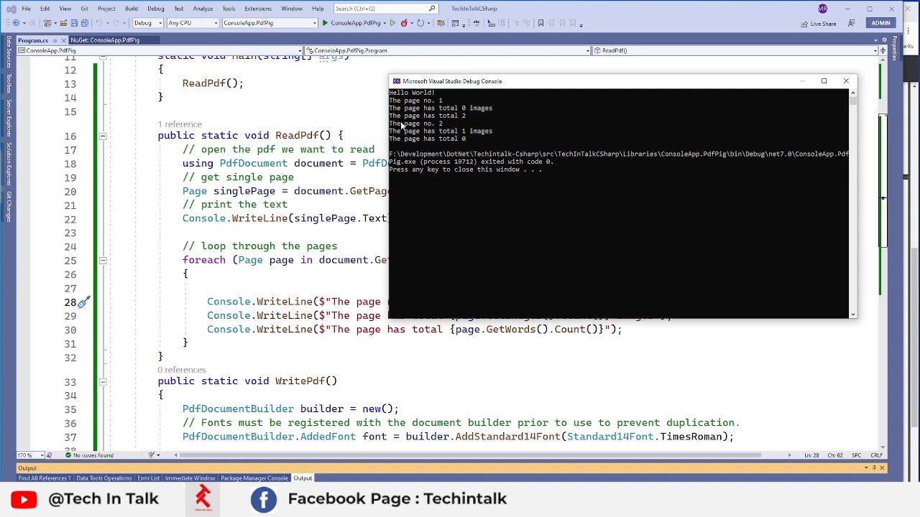
{"action": "mouse_move", "coordinate": [448, 121]}
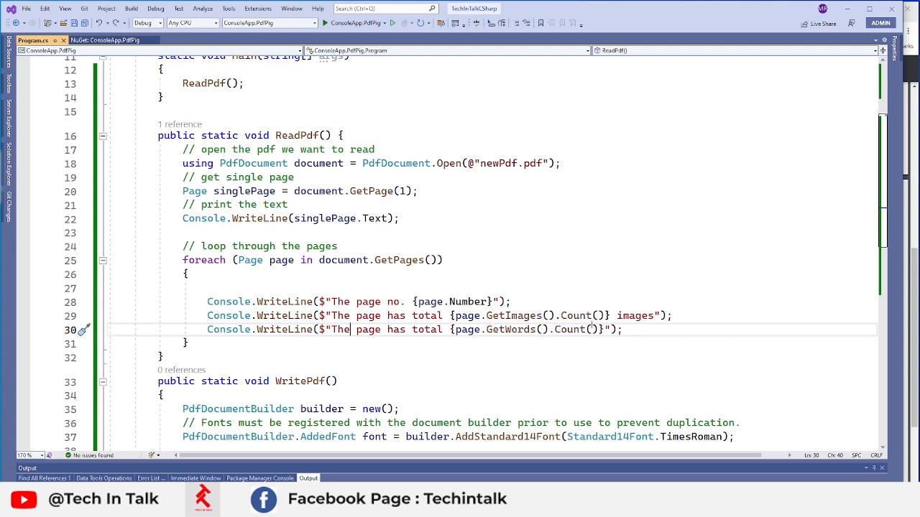
- Append 'words' after GetWords().Count() in the loop's third WriteLine
{"action": "scroll", "scroll_direction": "down", "scroll_amount": 3}
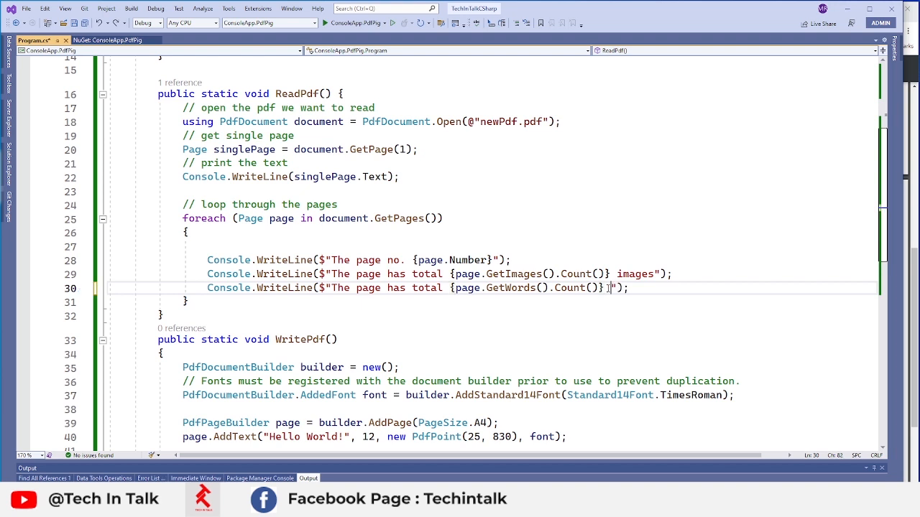
{"action": "type", "text": "words"}
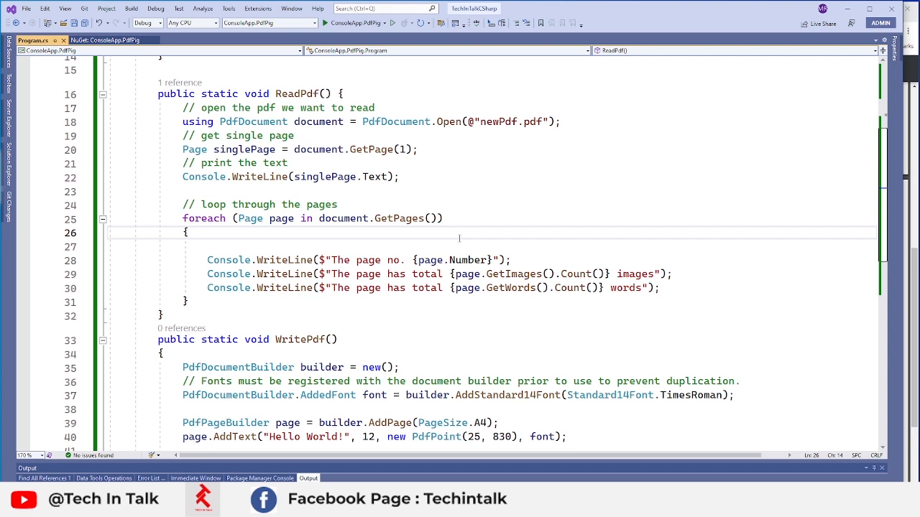
{"action": "left_click", "coordinate": [345, 23]}
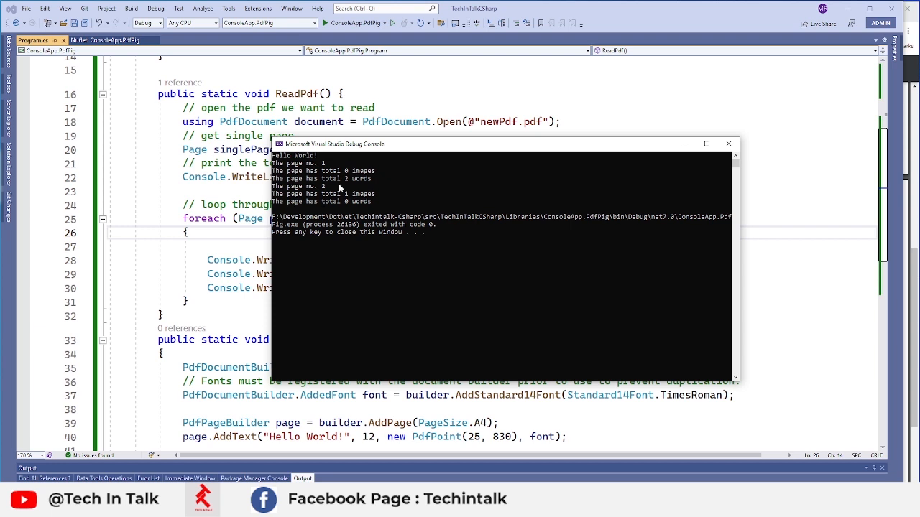
{"action": "mouse_move", "coordinate": [370, 201]}
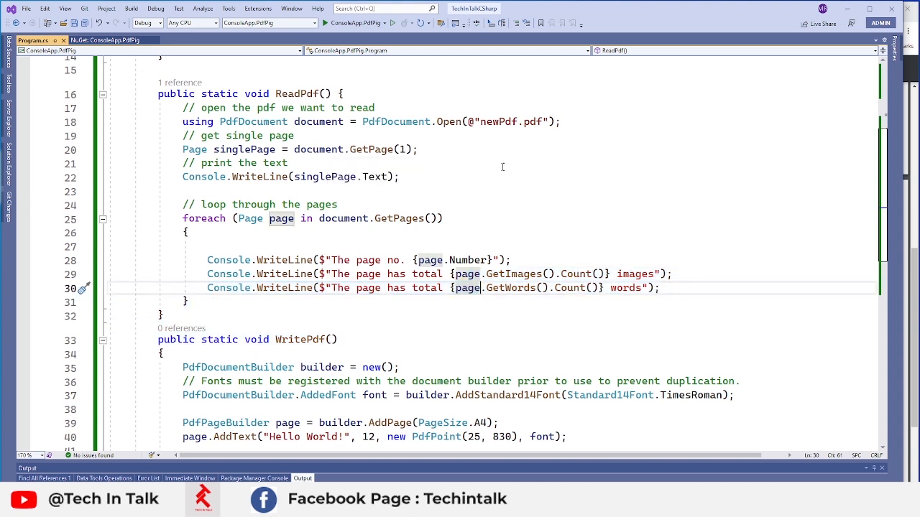
{"action": "mouse_move", "coordinate": [511, 167]}
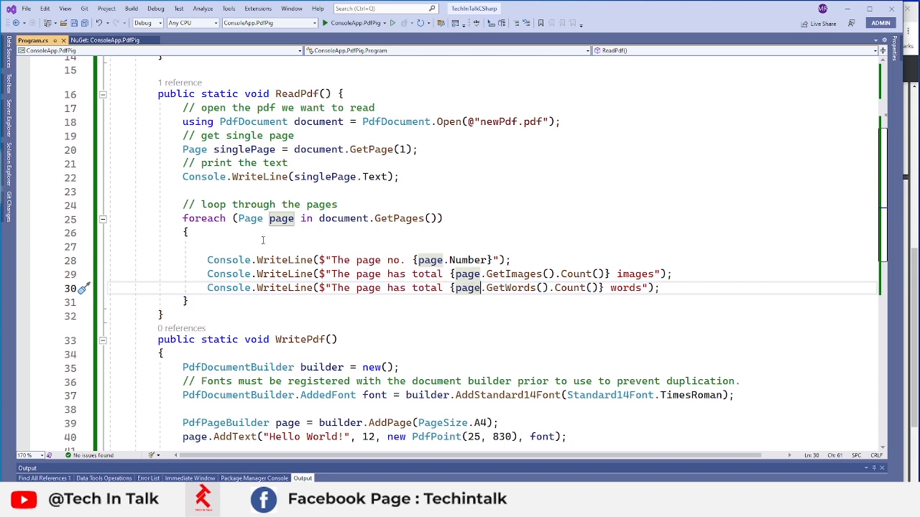
{"action": "mouse_move", "coordinate": [282, 245]}
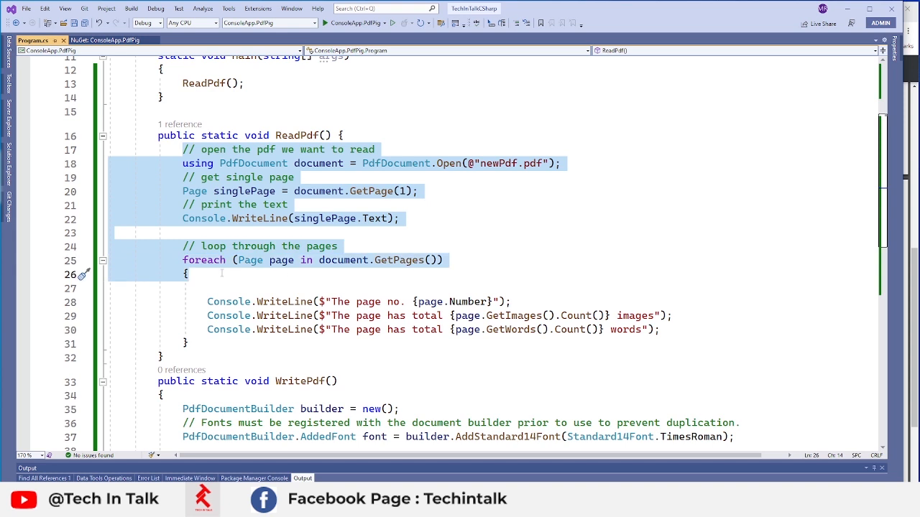
{"action": "left_click", "coordinate": [188, 273]}
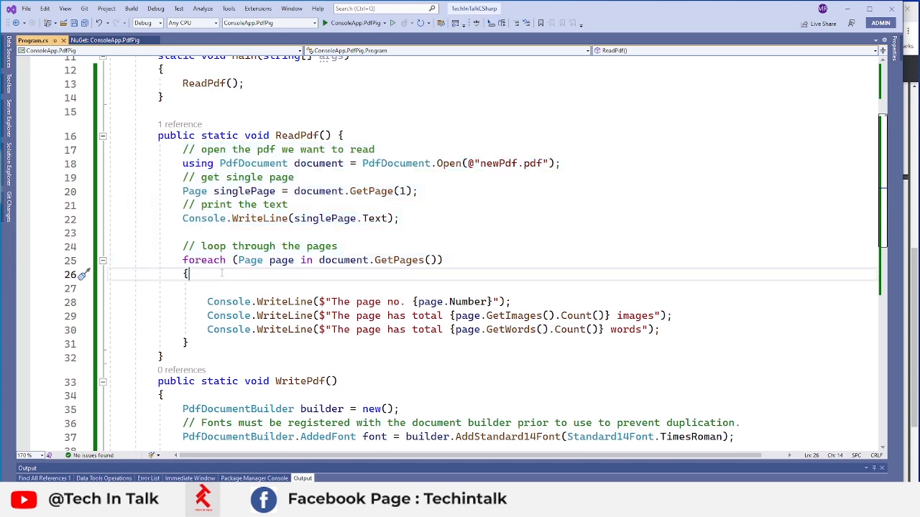